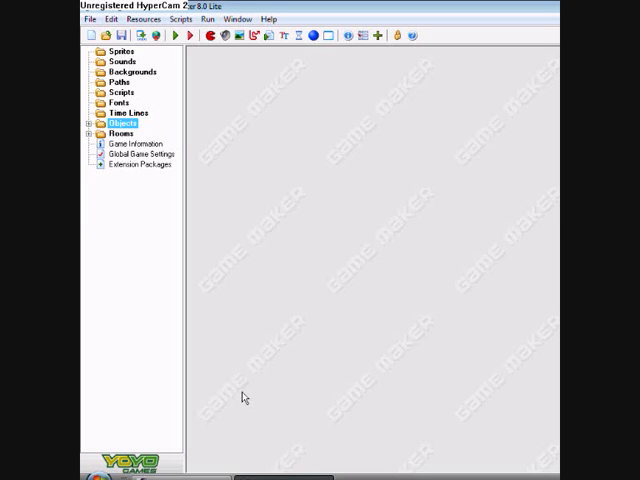
mouse_move(231, 415)
text(spr_ok)
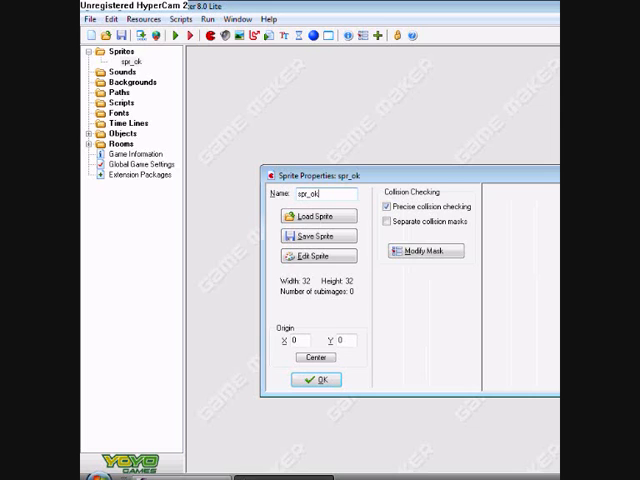
Step: Give spr_ok a single new 50×30 frame flood-filled with solid blue
click(315, 256)
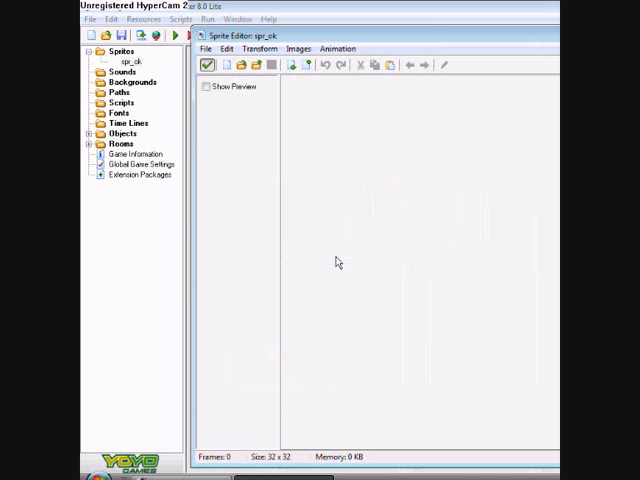
click(225, 64)
text(30)
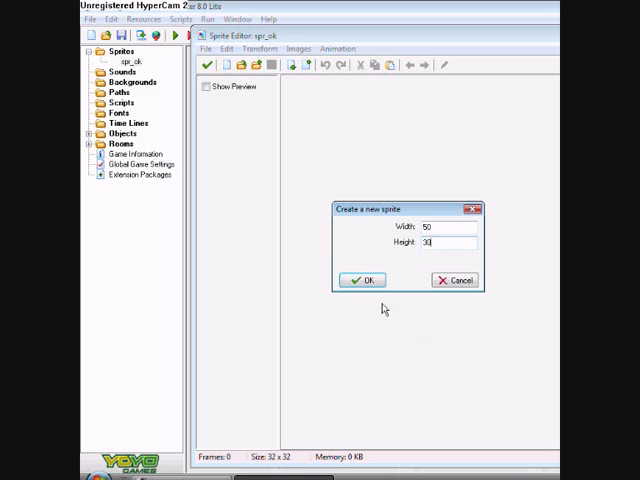
click(360, 279)
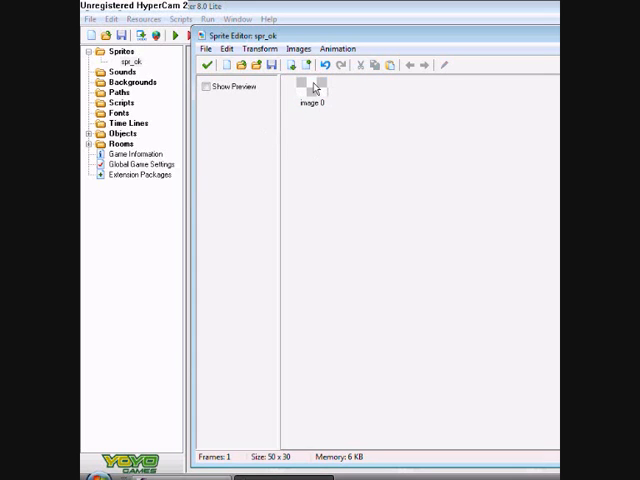
double_click(303, 85)
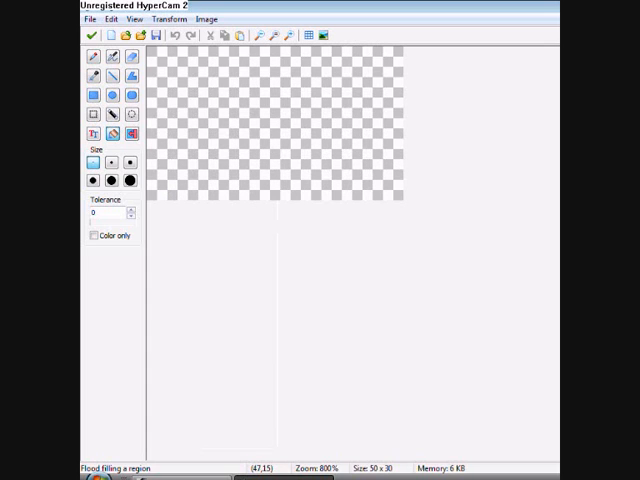
mouse_move(224, 138)
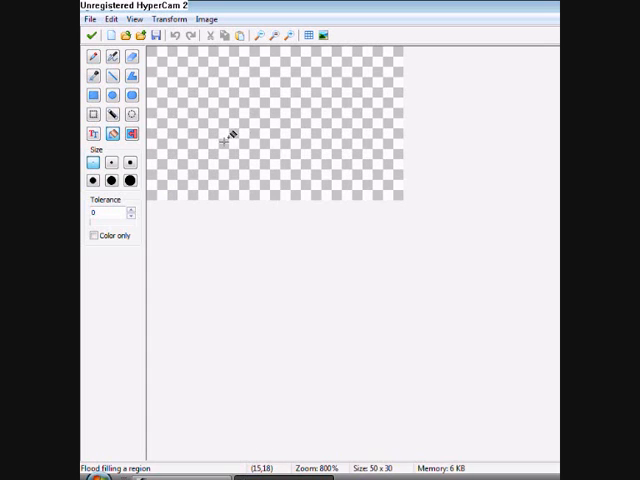
click(225, 140)
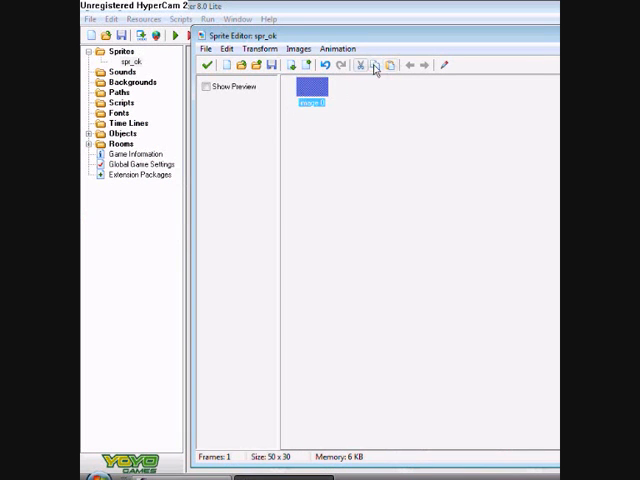
Step: Duplicate the purple frame and recolour the copies into lighter purple and pink shades
click(374, 64)
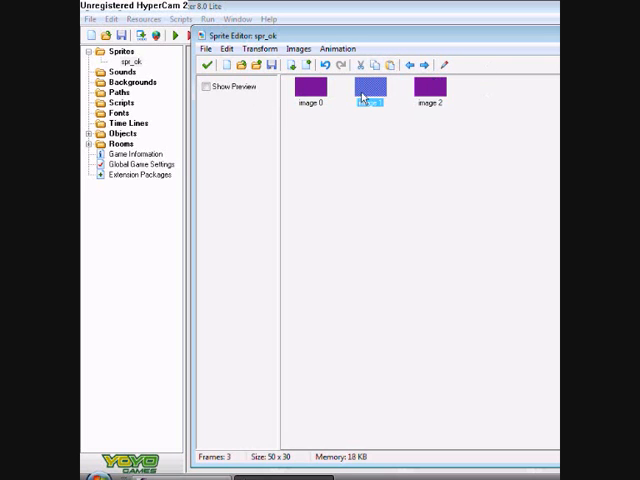
double_click(366, 90)
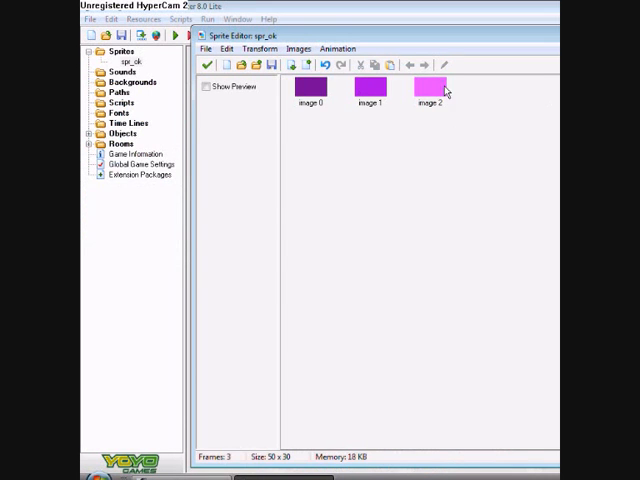
mouse_move(268, 94)
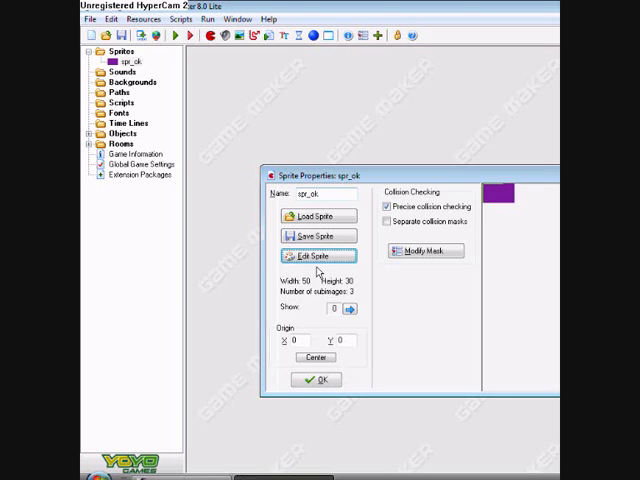
Step: Close spr_ok and create background0 as a 300×250 image filled light blue
click(316, 379)
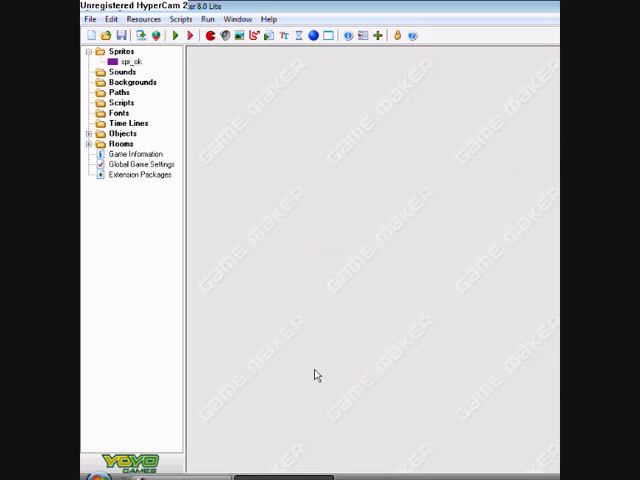
mouse_move(305, 27)
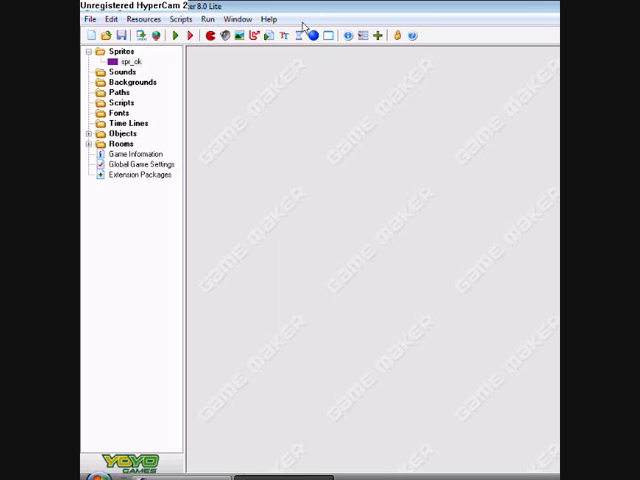
click(237, 36)
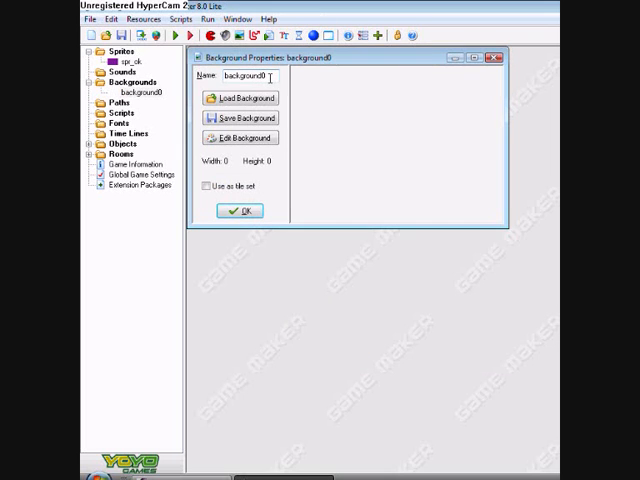
click(240, 138)
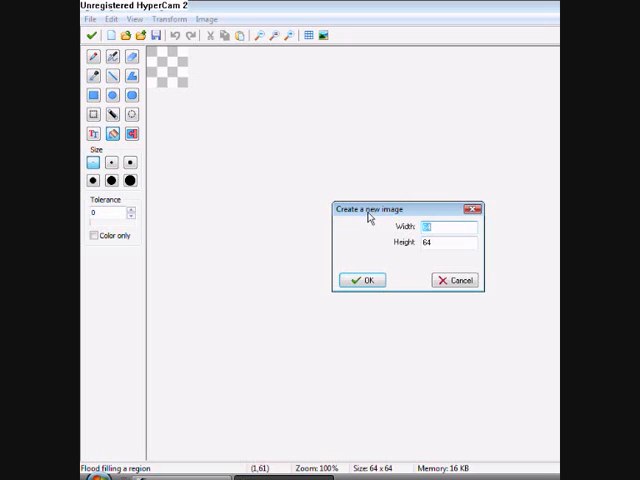
text(300)
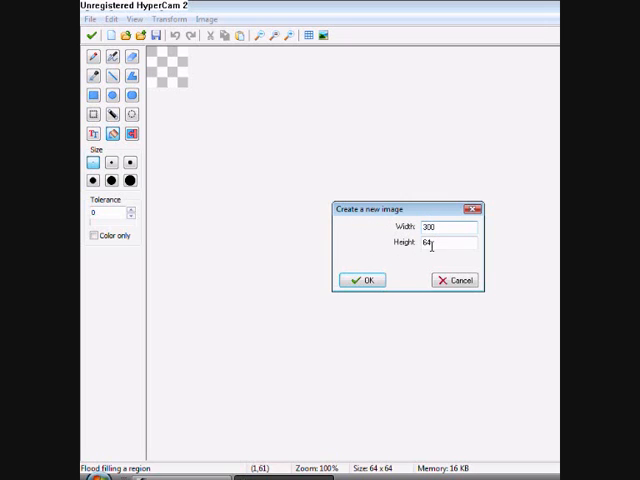
text(25)
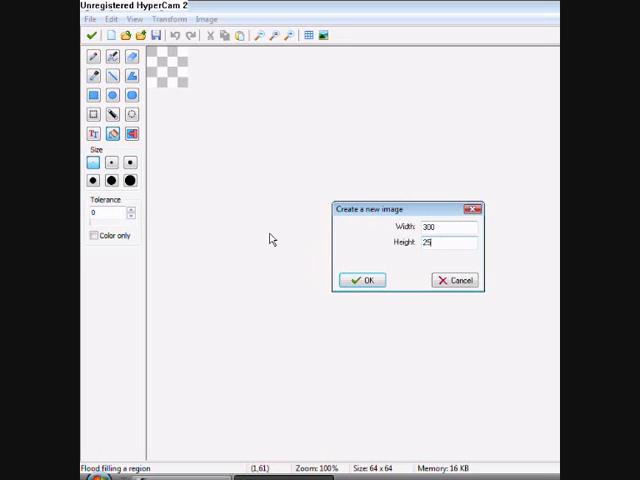
click(361, 279)
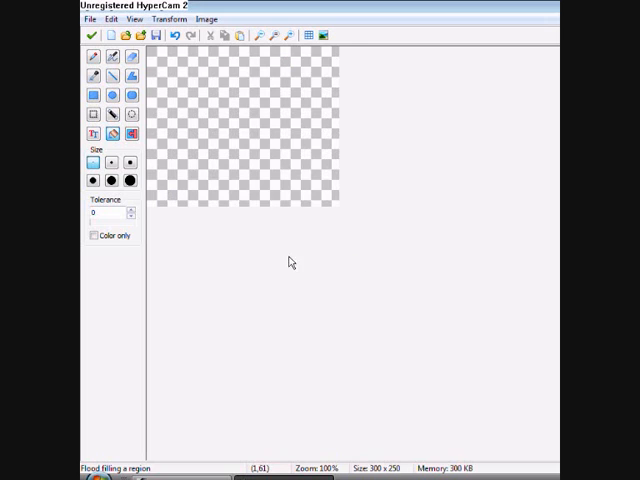
mouse_move(185, 80)
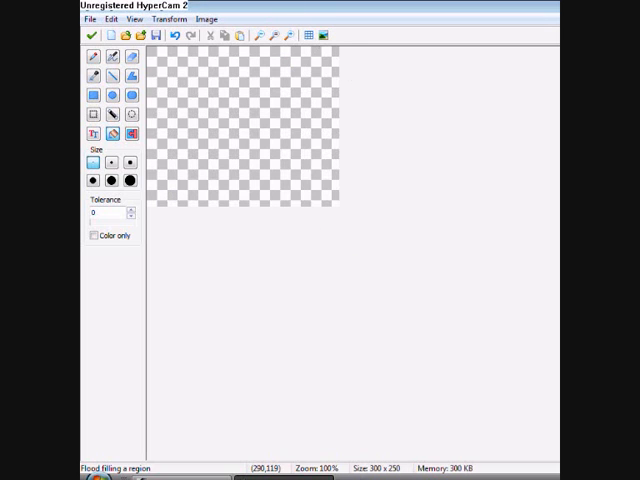
click(250, 130)
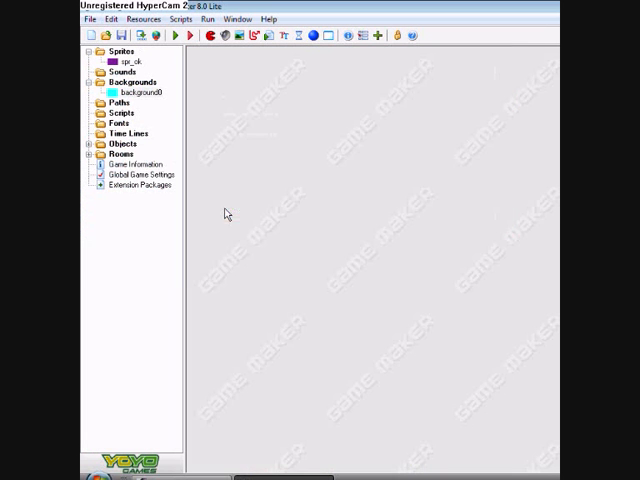
mouse_move(240, 88)
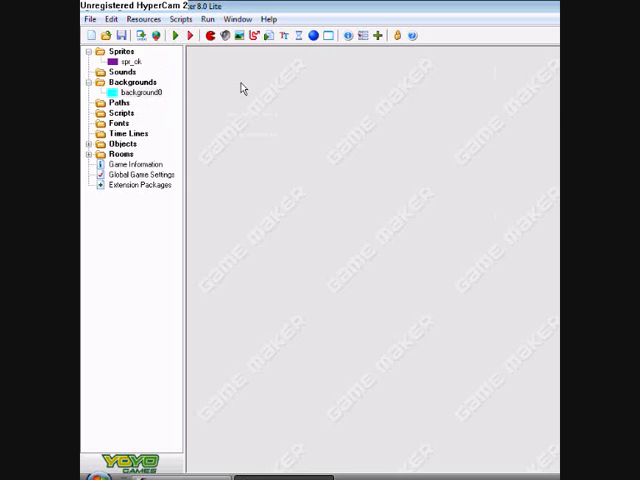
Step: Expand and collapse the Objects and Rooms groups in the resource tree
click(120, 143)
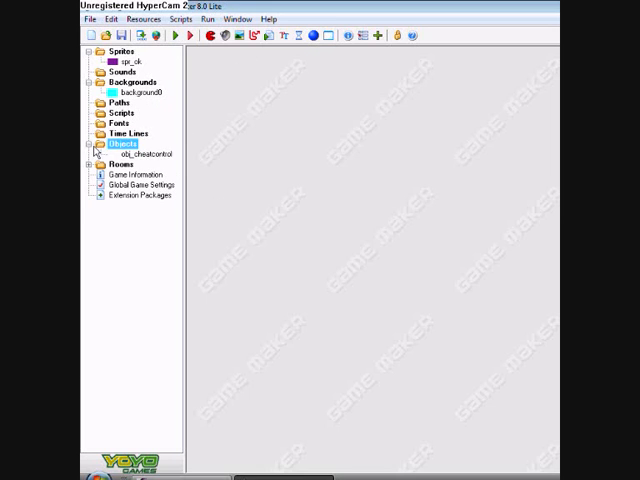
click(147, 154)
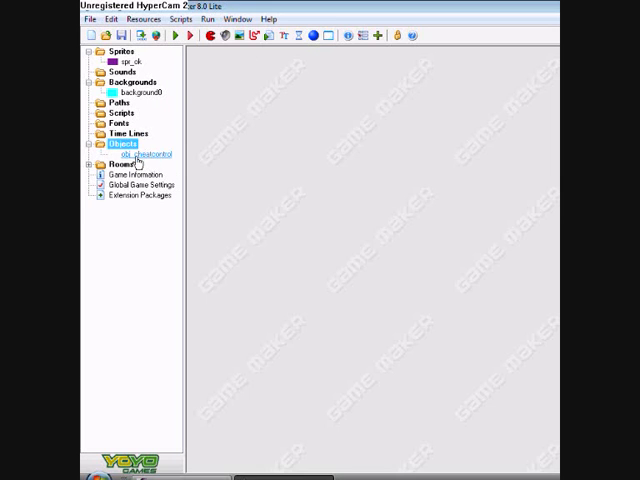
click(96, 164)
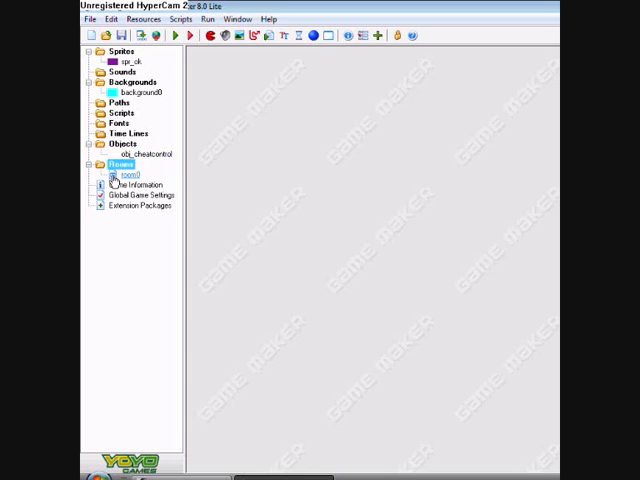
double_click(121, 176)
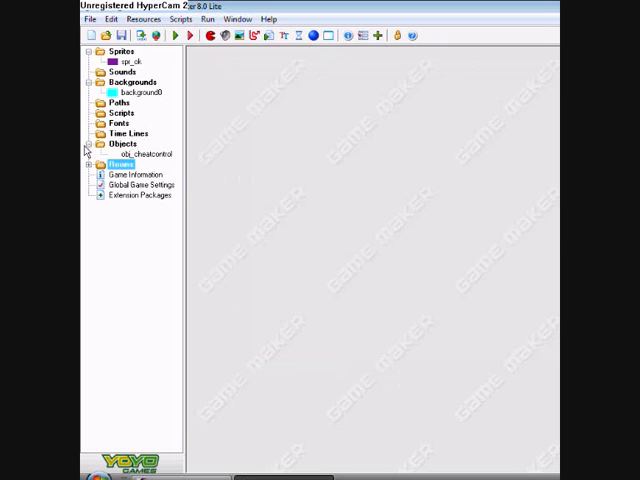
Step: Create a new object1 and add a Create event to it
click(89, 143)
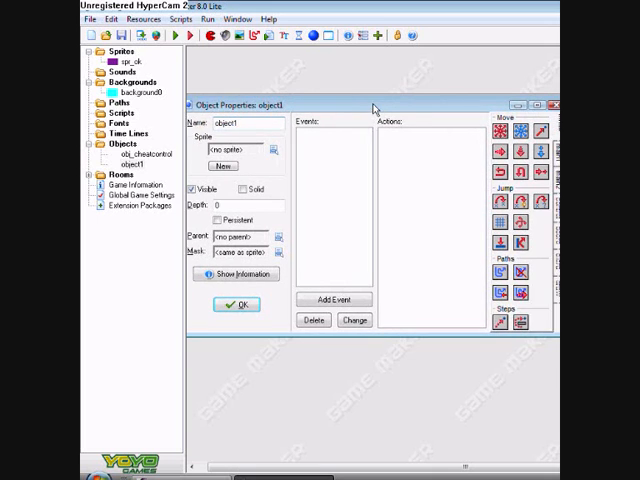
click(334, 299)
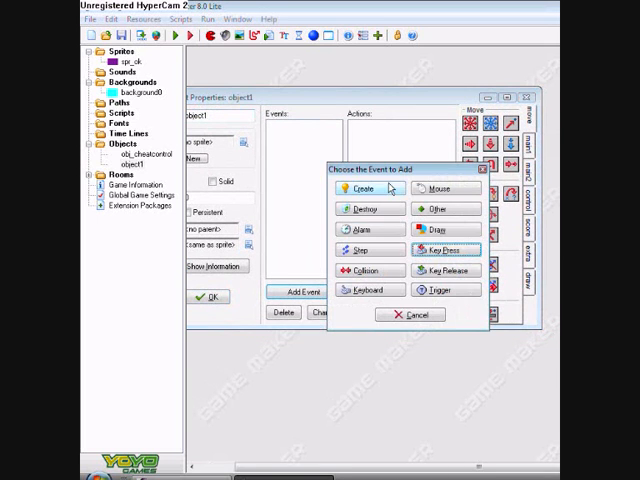
click(358, 188)
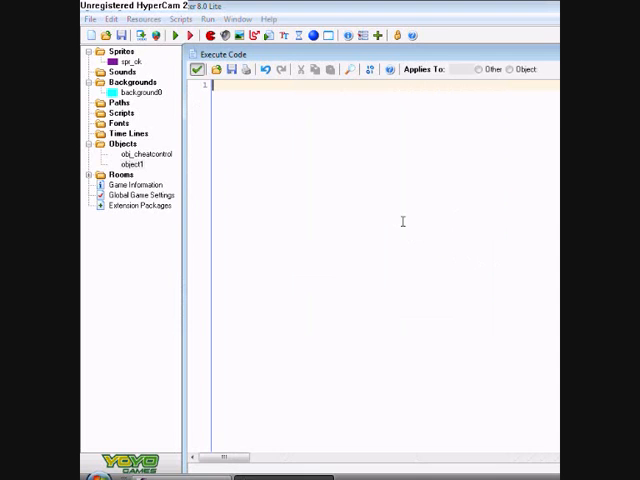
Step: Write message_button(spr_ok) and message_background(background0) in the Create code and save it
click(453, 69)
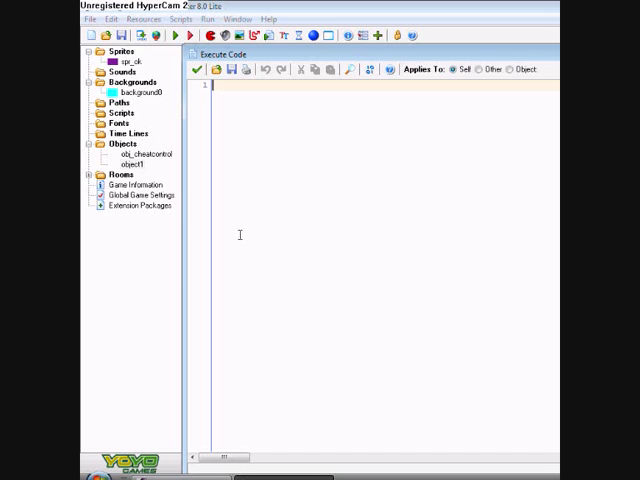
text(mear)
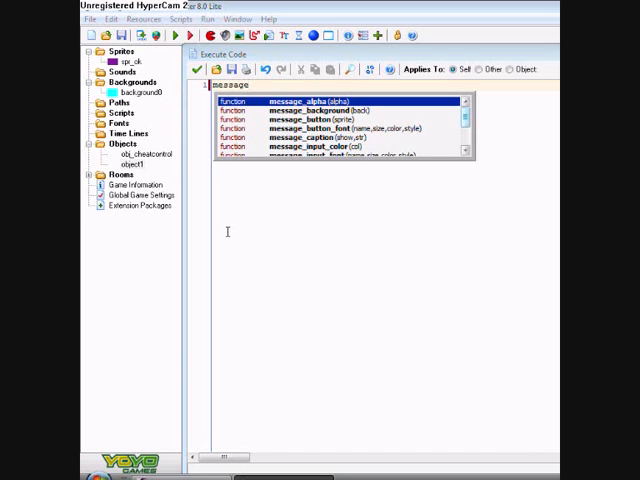
text(_button)
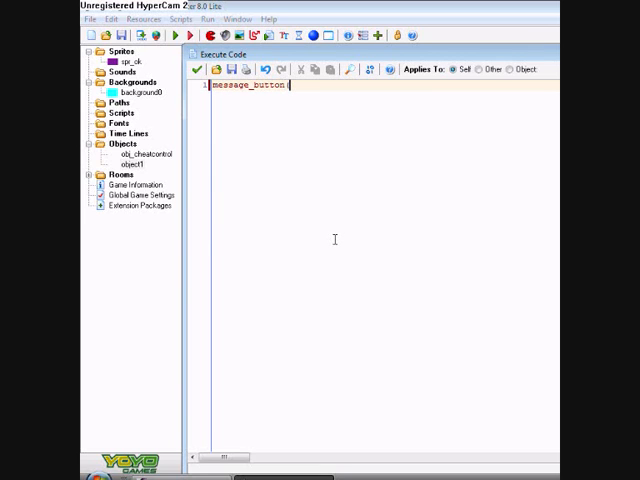
text((spr_ok)
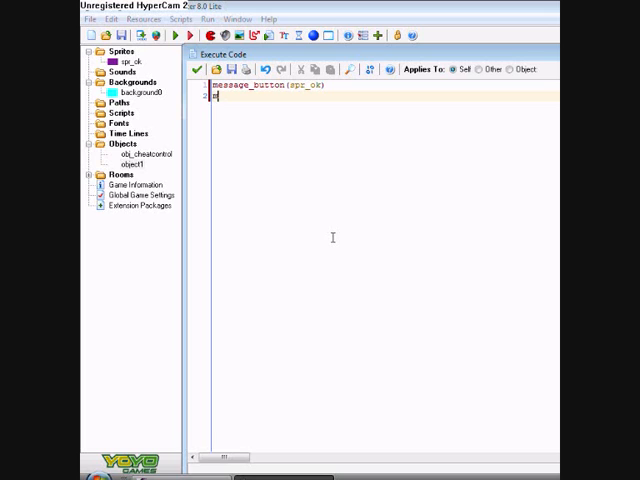
text(message_back)
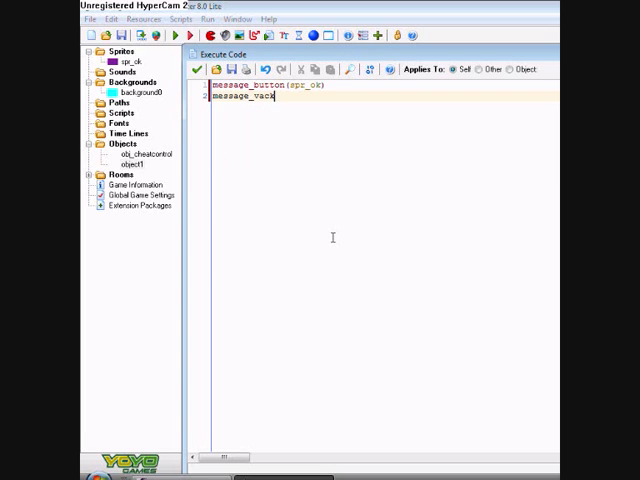
text(ground)
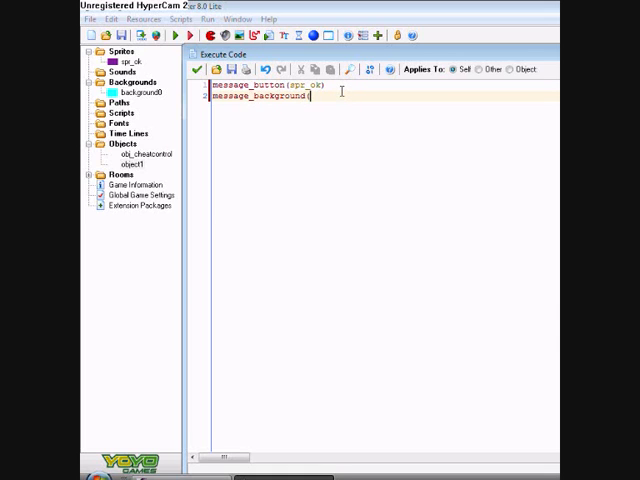
text((background0)
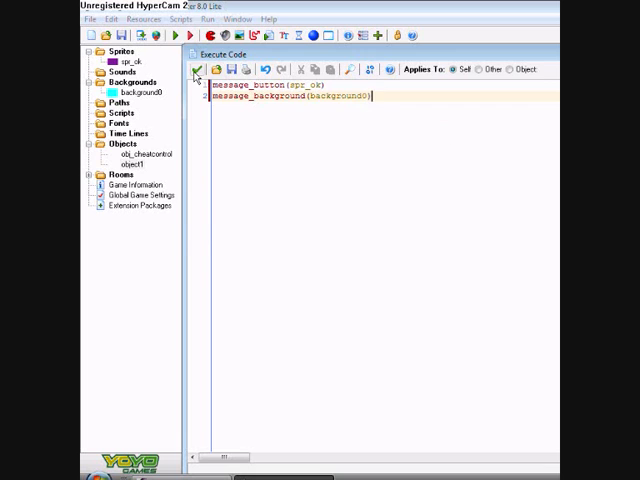
click(197, 69)
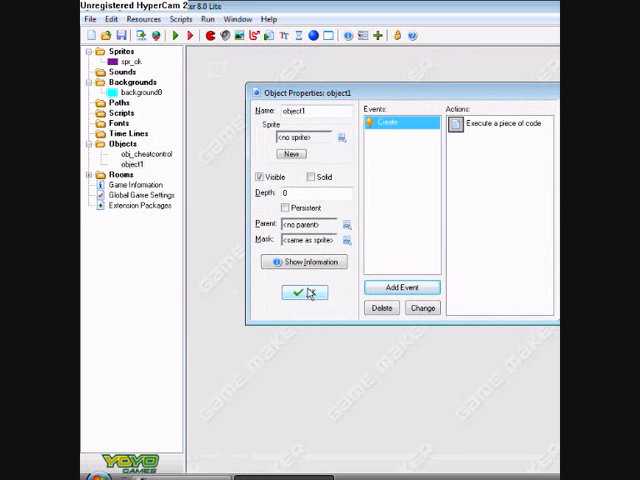
Step: Close object1's properties, open room0 from the Rooms group, and run the game
click(297, 293)
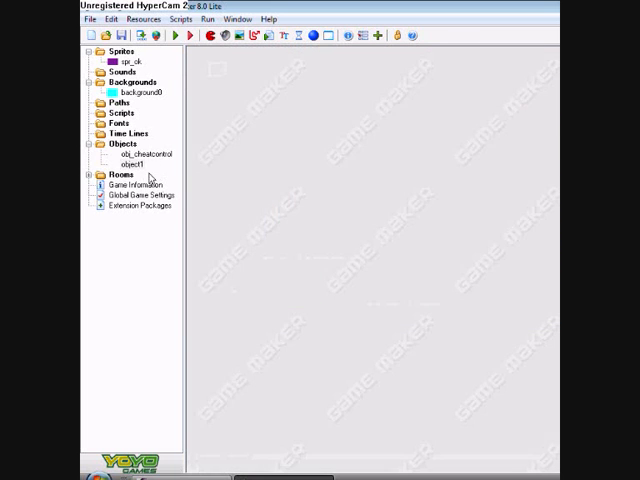
click(114, 173)
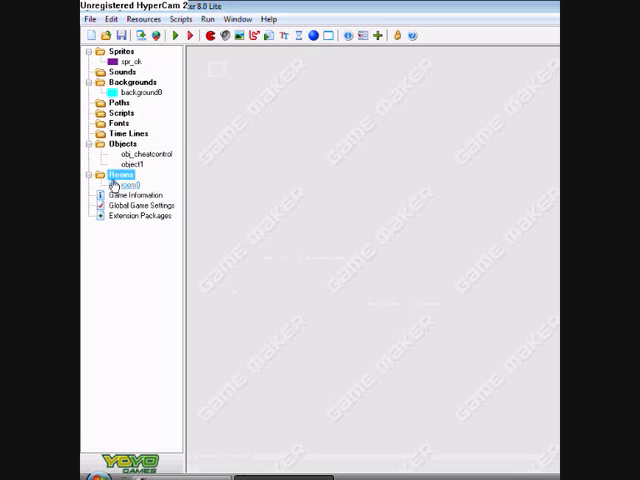
double_click(123, 184)
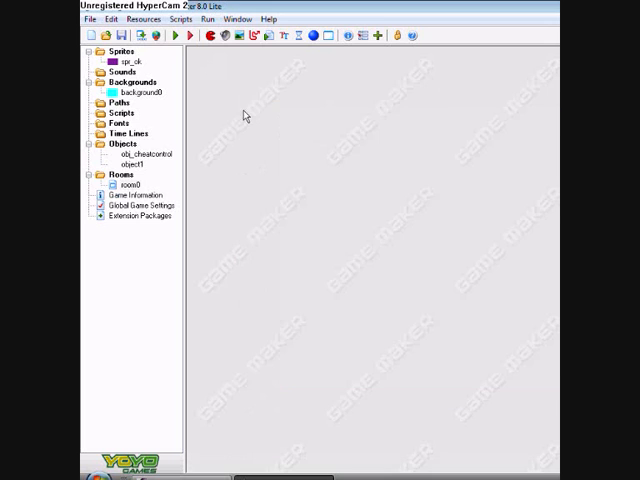
click(172, 36)
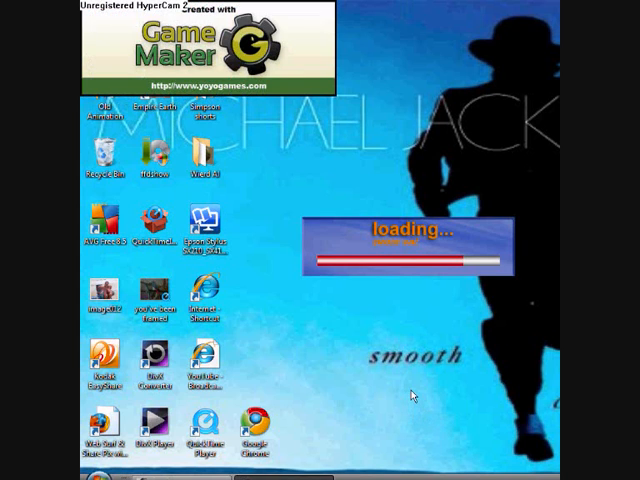
mouse_move(398, 388)
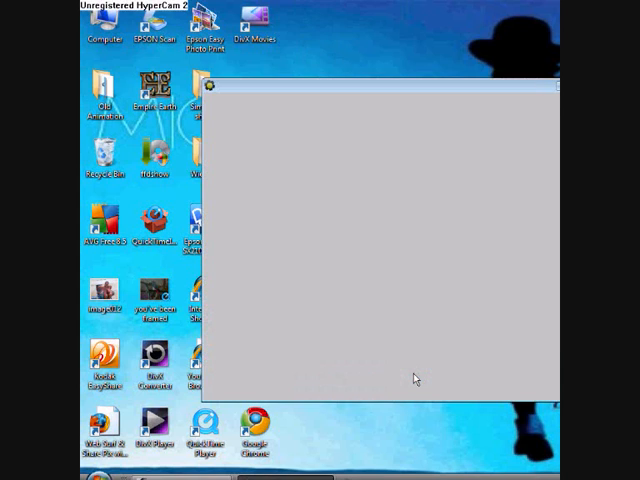
mouse_move(405, 346)
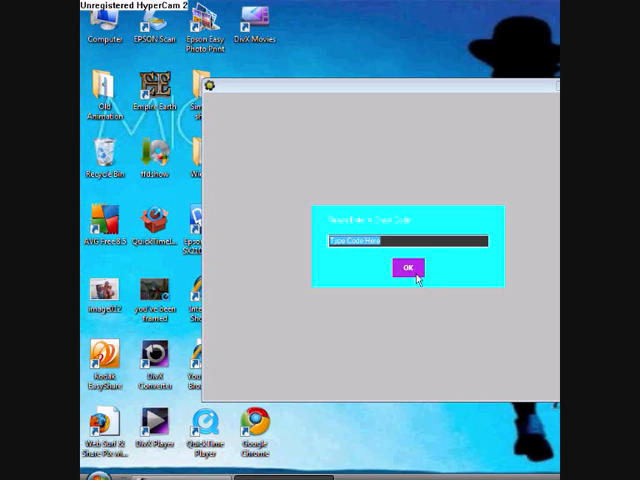
Step: Confirm the light blue in-game message box with its purple OK button
click(406, 268)
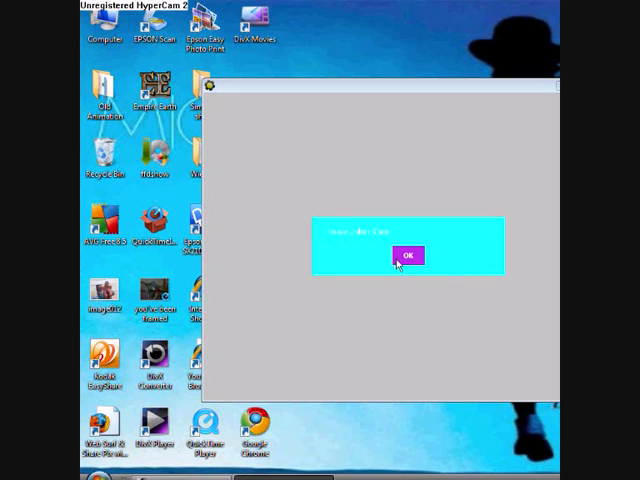